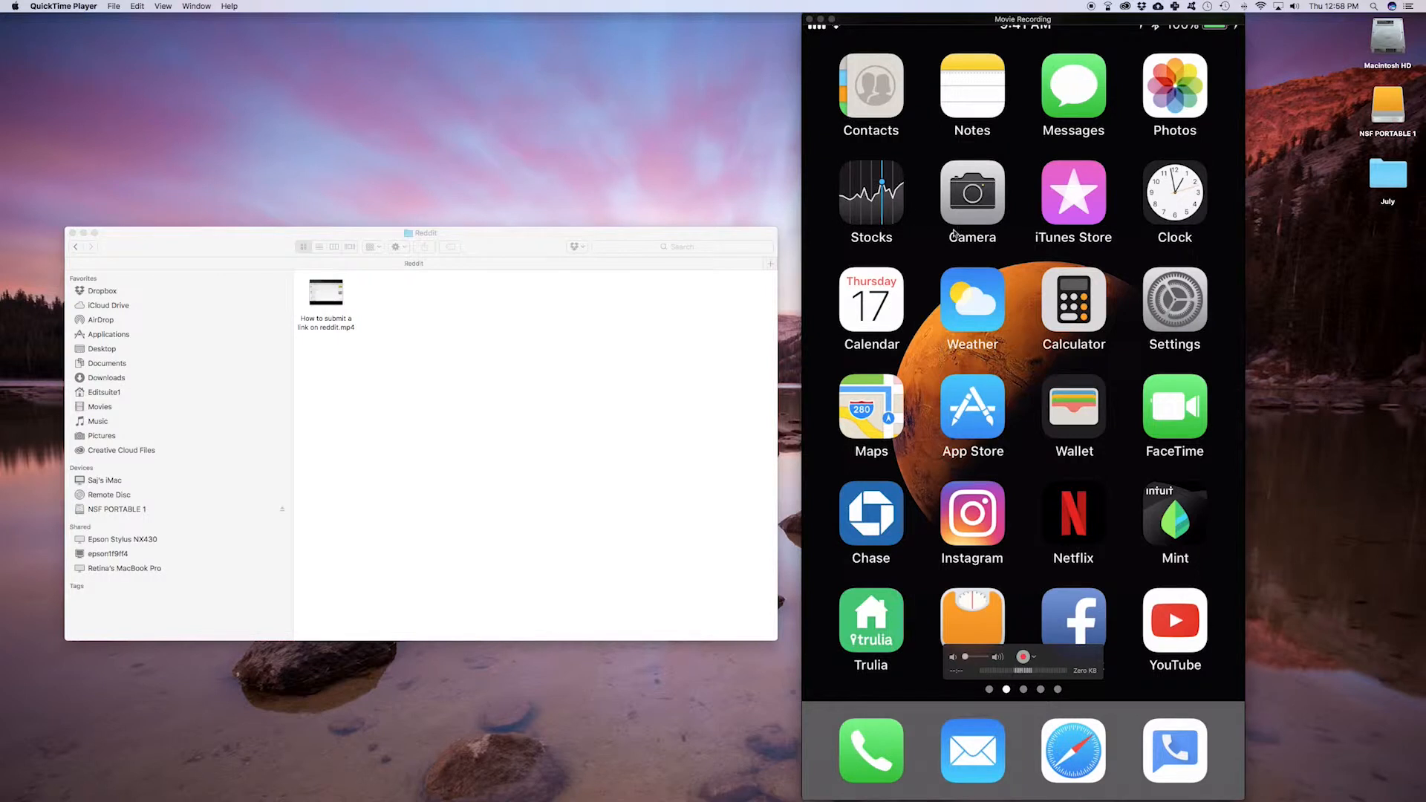
pyautogui.moveTo(812, 352)
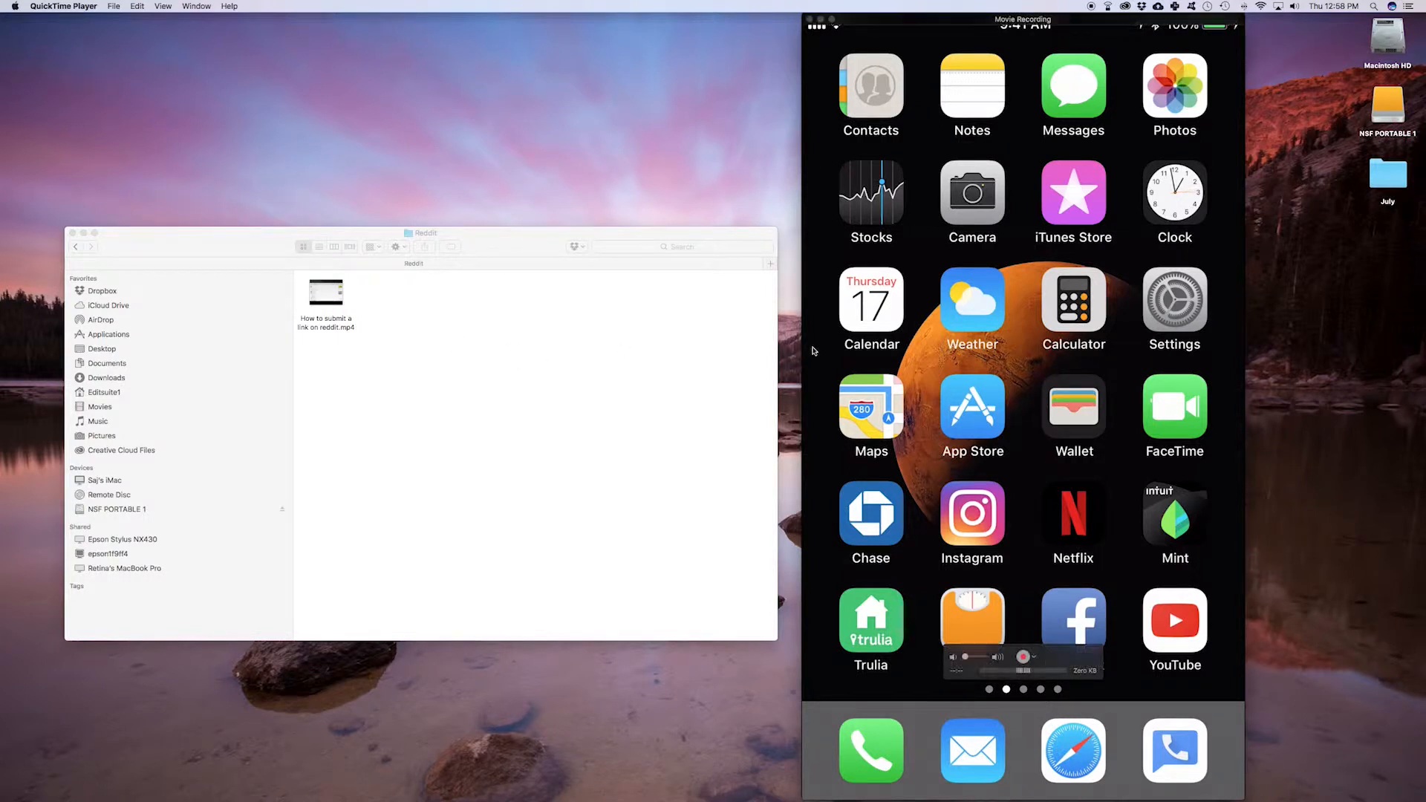
pyautogui.moveTo(924, 252)
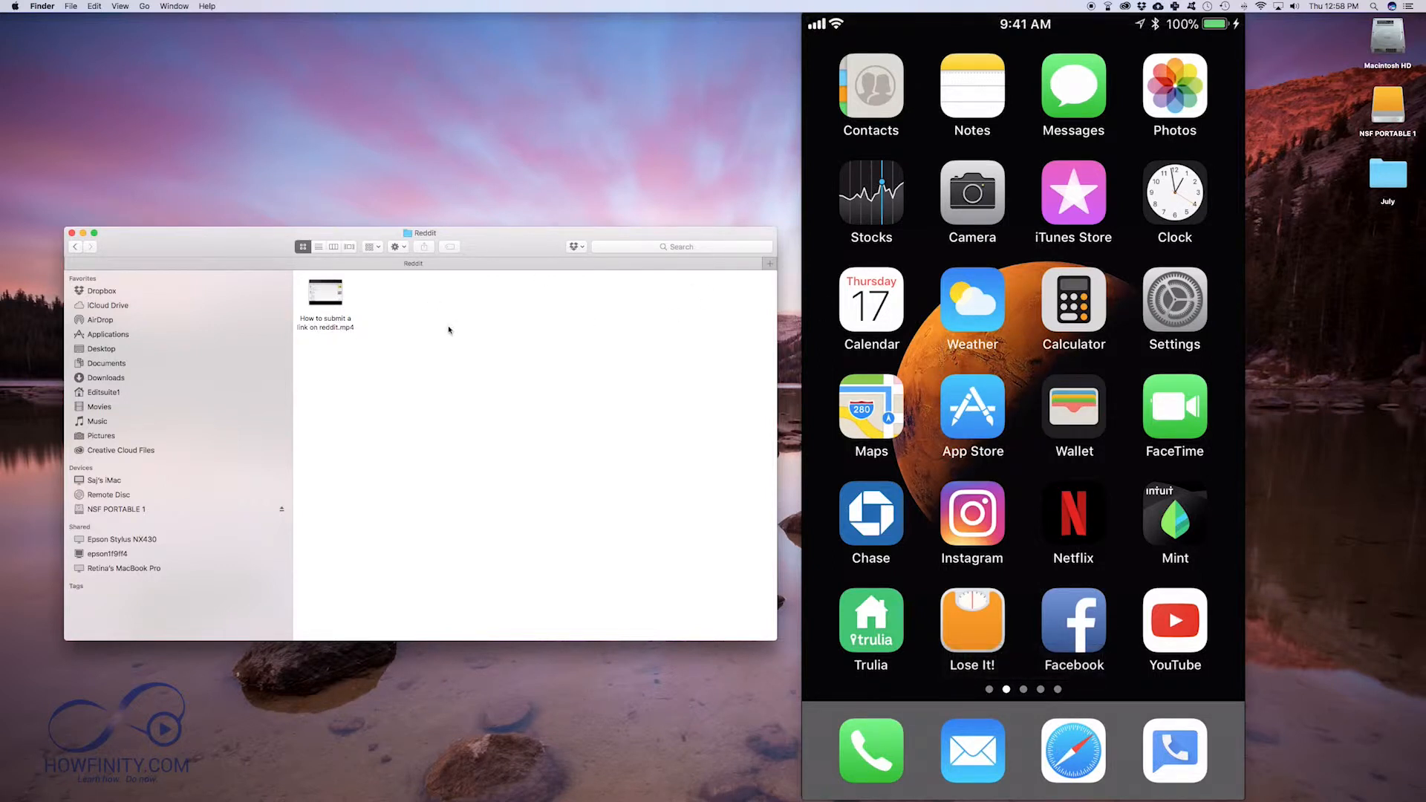
pyautogui.moveTo(414, 324)
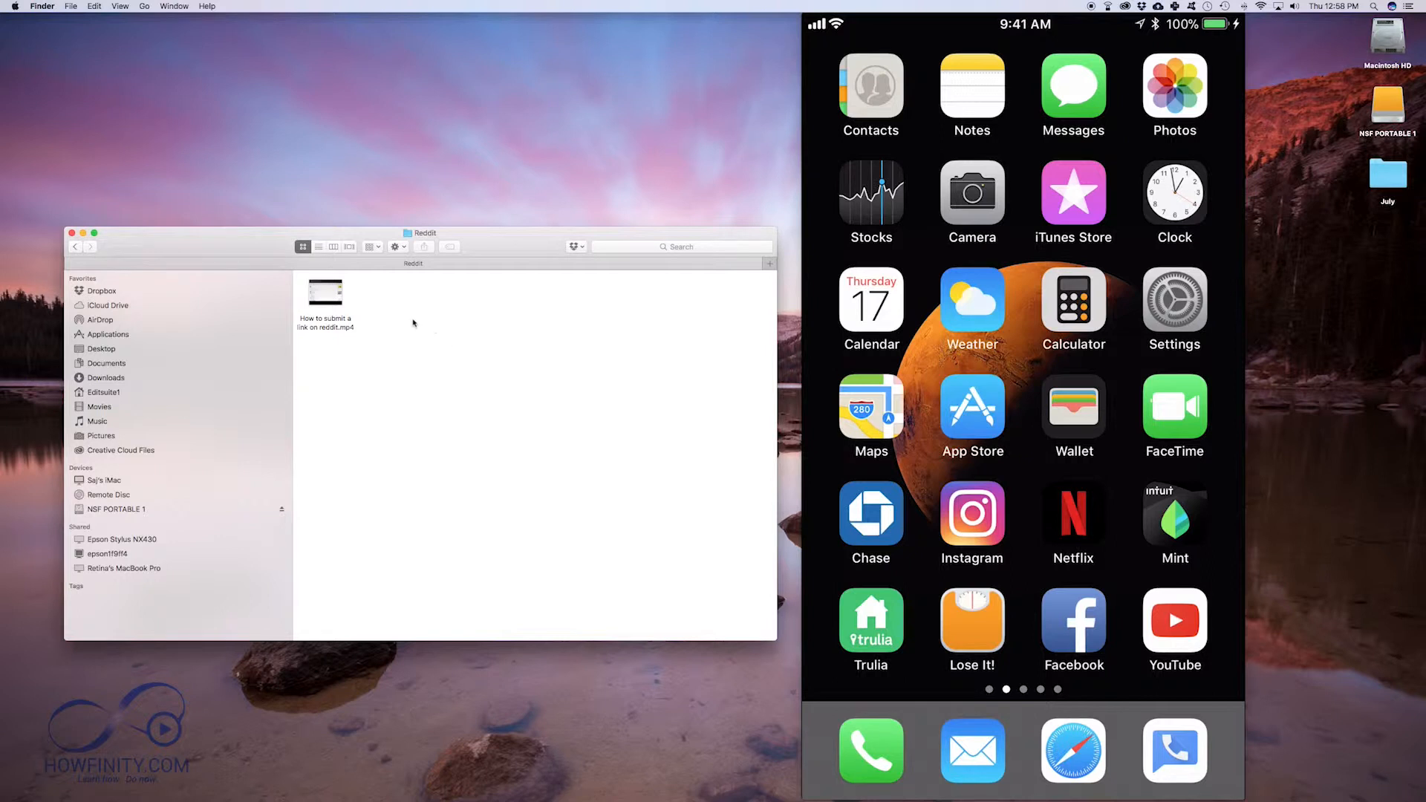
pyautogui.moveTo(933, 355)
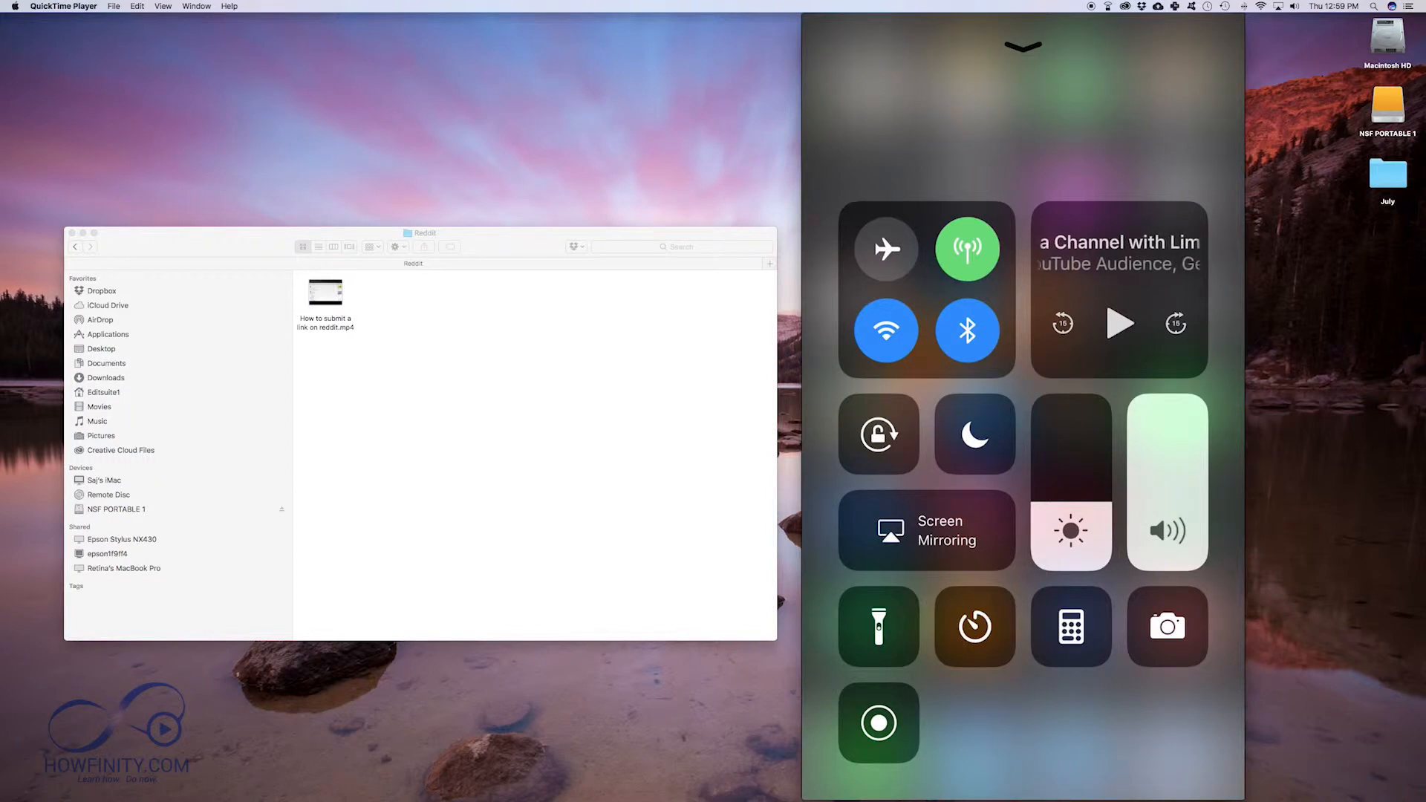
# - Close the iPhone's Control Center after confirming Wi‑Fi and Bluetooth are on
pyautogui.click(1025, 46)
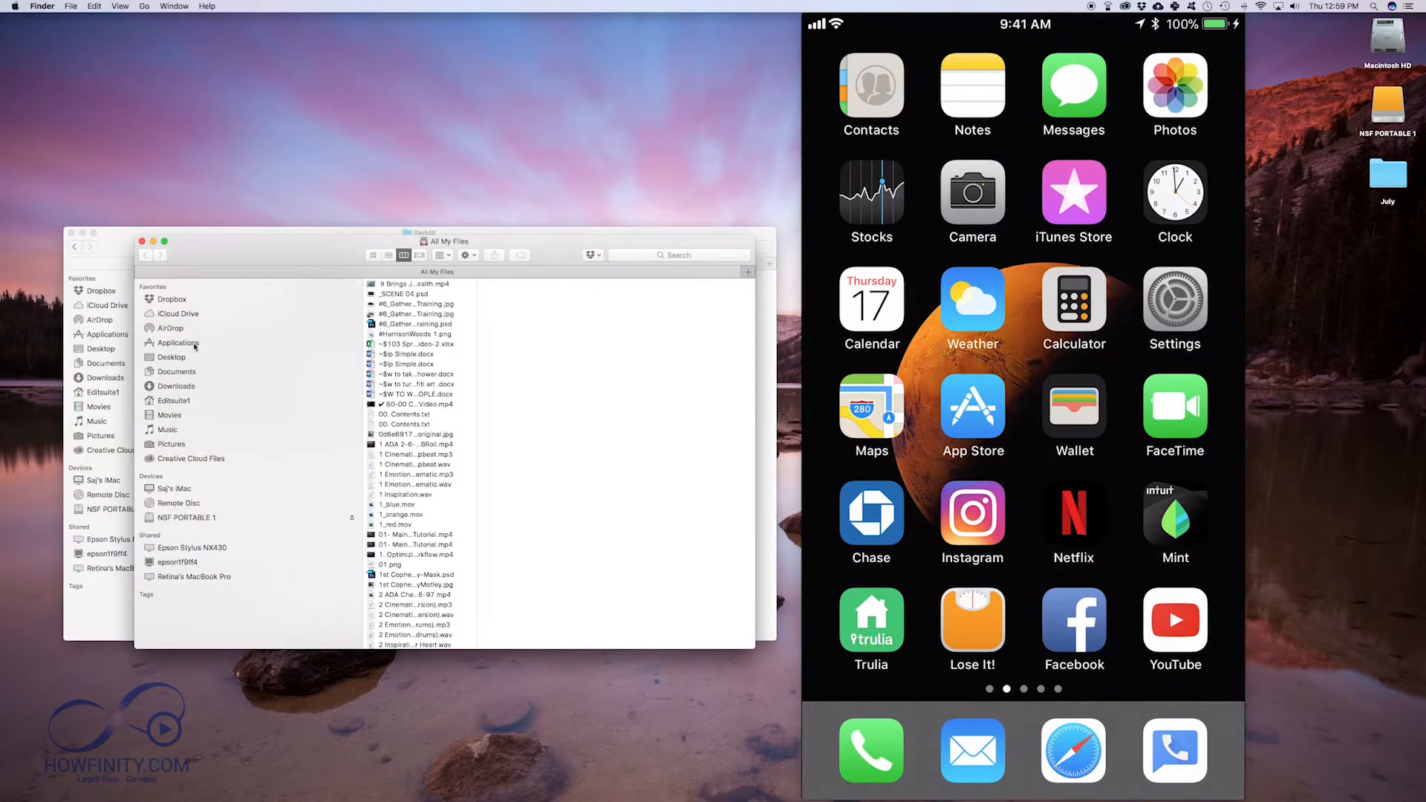
# - Switch the new Finder window to AirDrop and place it beneath the Reddit folder
pyautogui.click(170, 328)
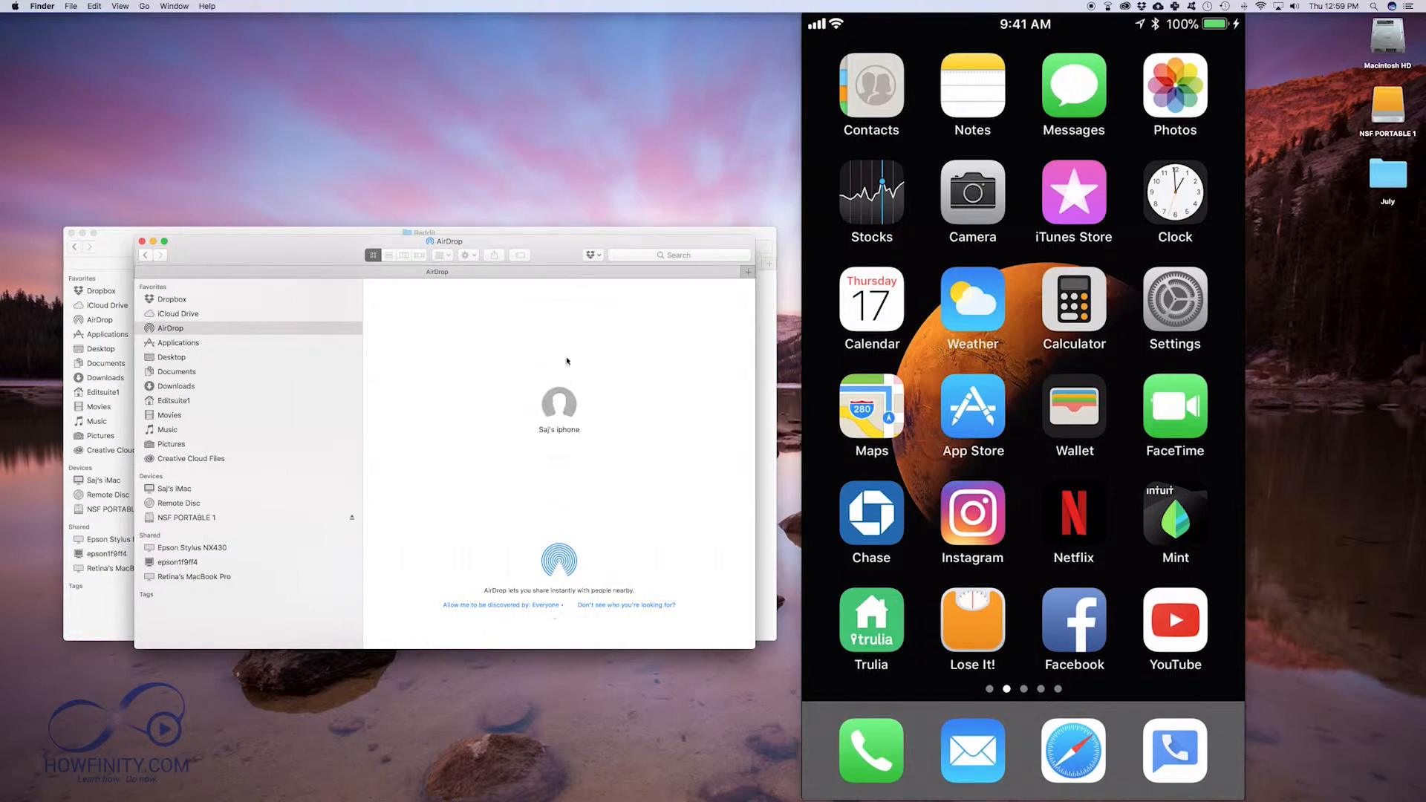
pyautogui.moveTo(559, 639)
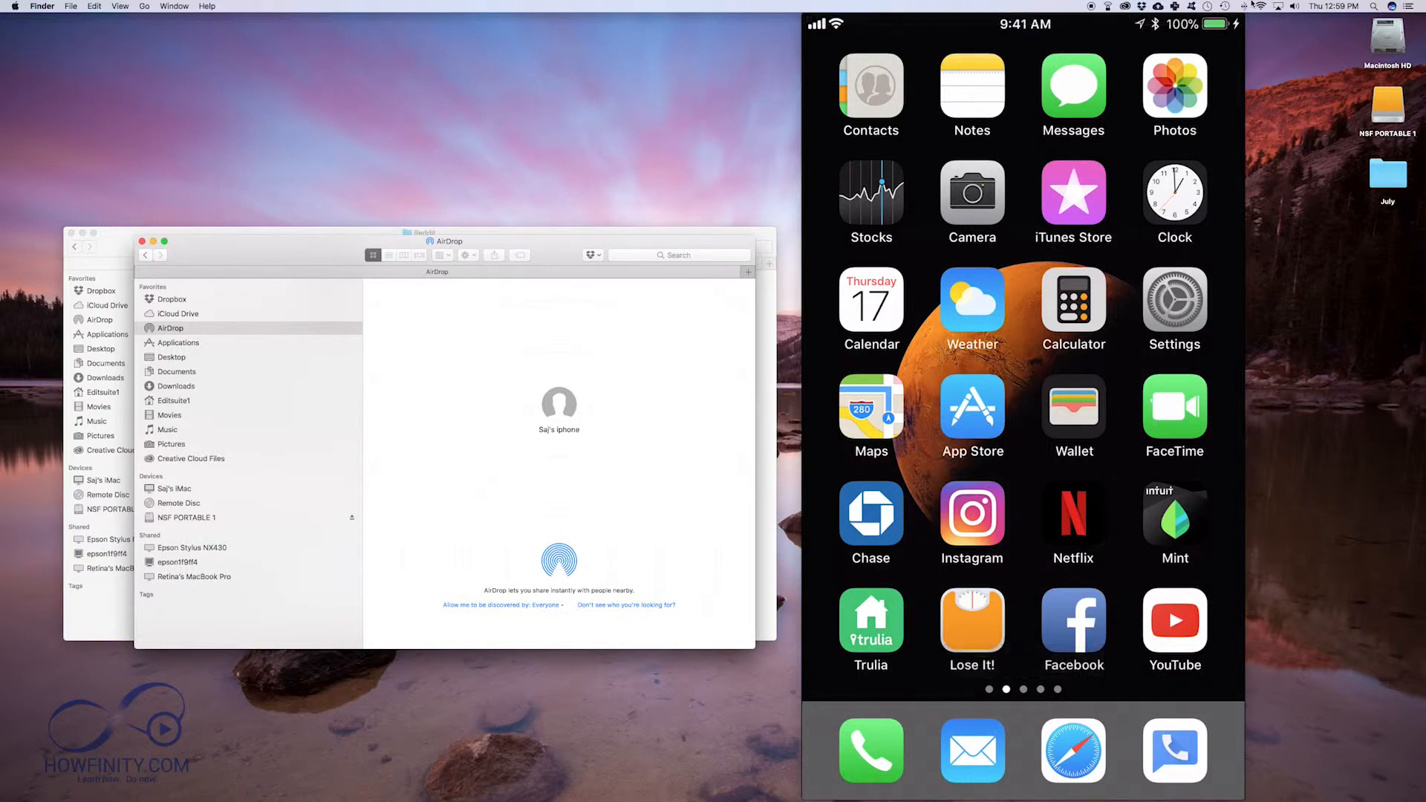
pyautogui.moveTo(347, 439)
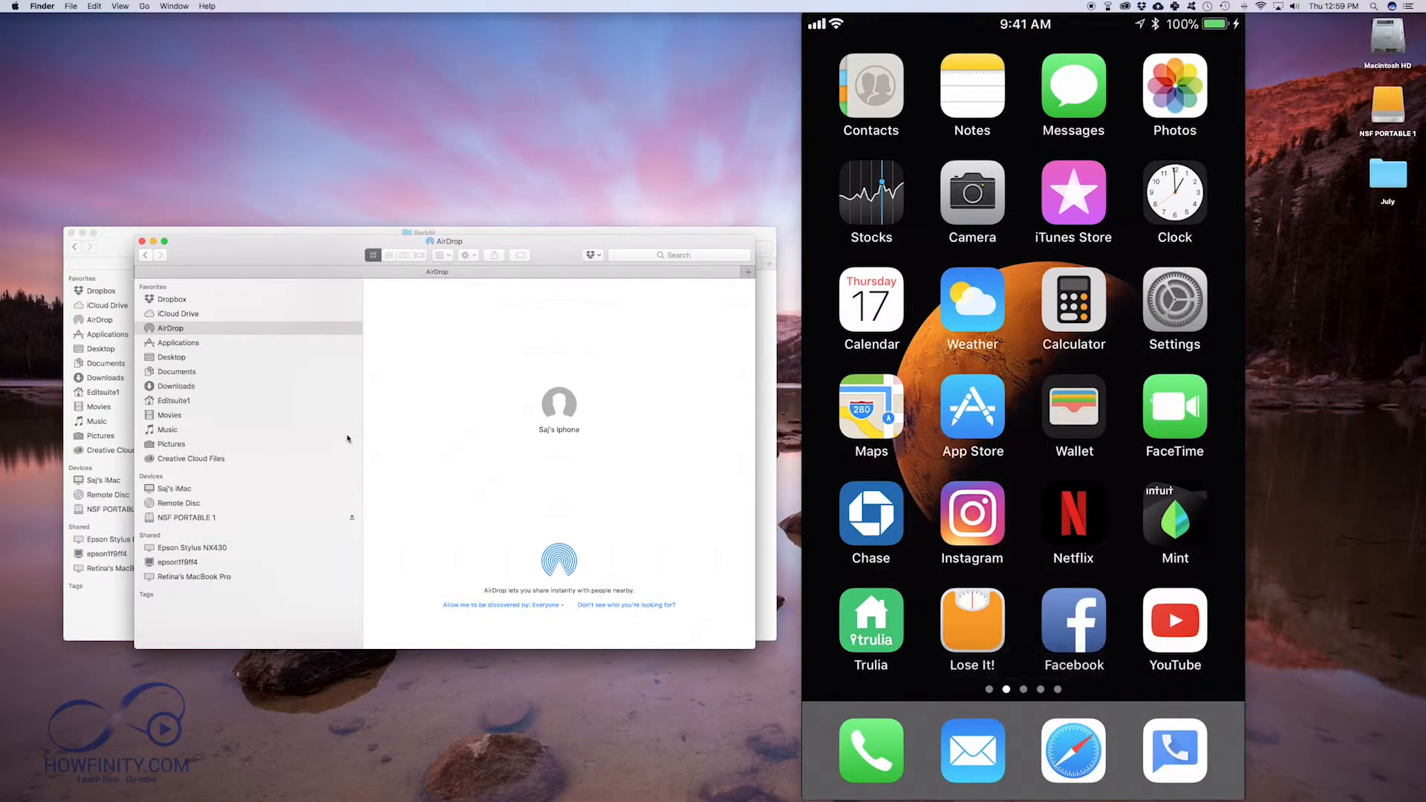
pyautogui.click(500, 605)
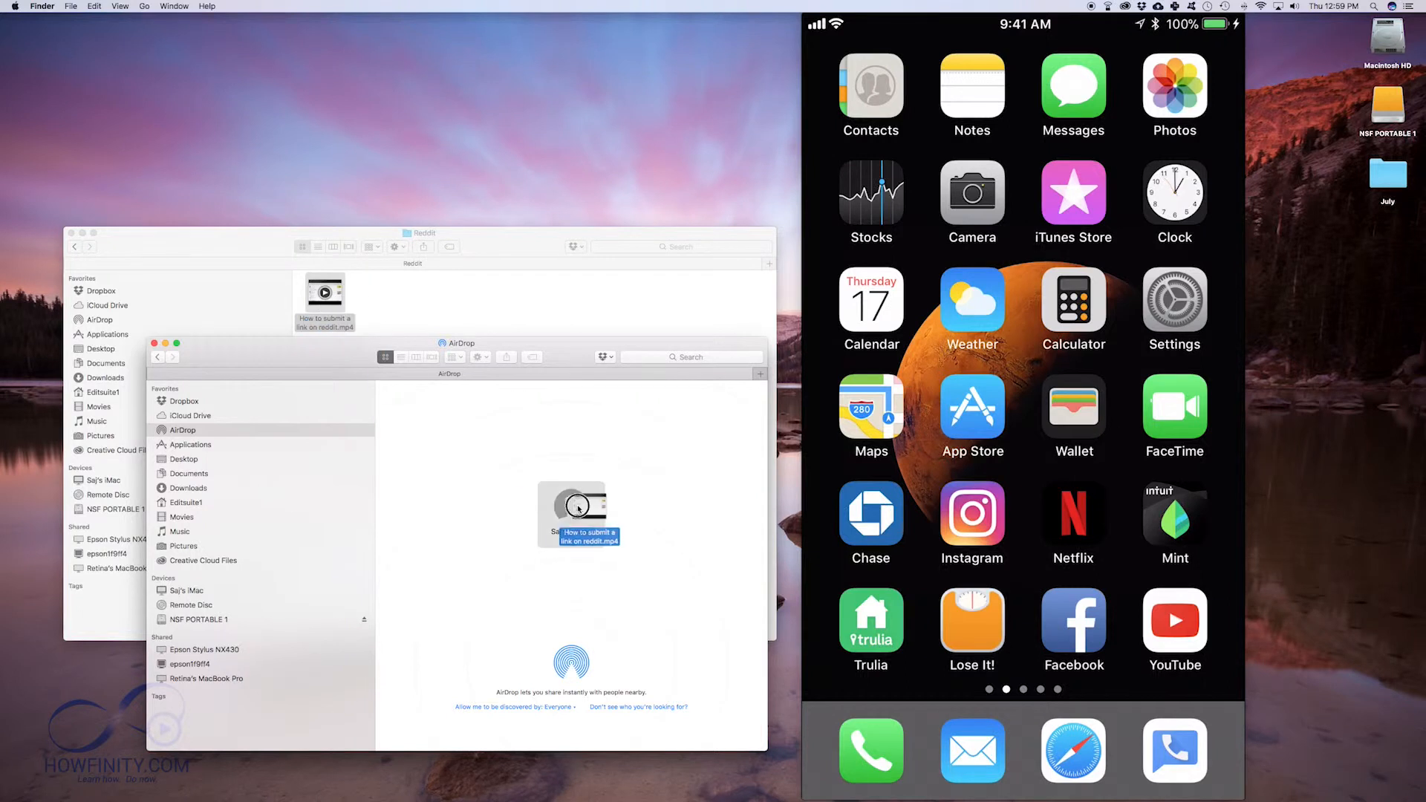
pyautogui.click(572, 507)
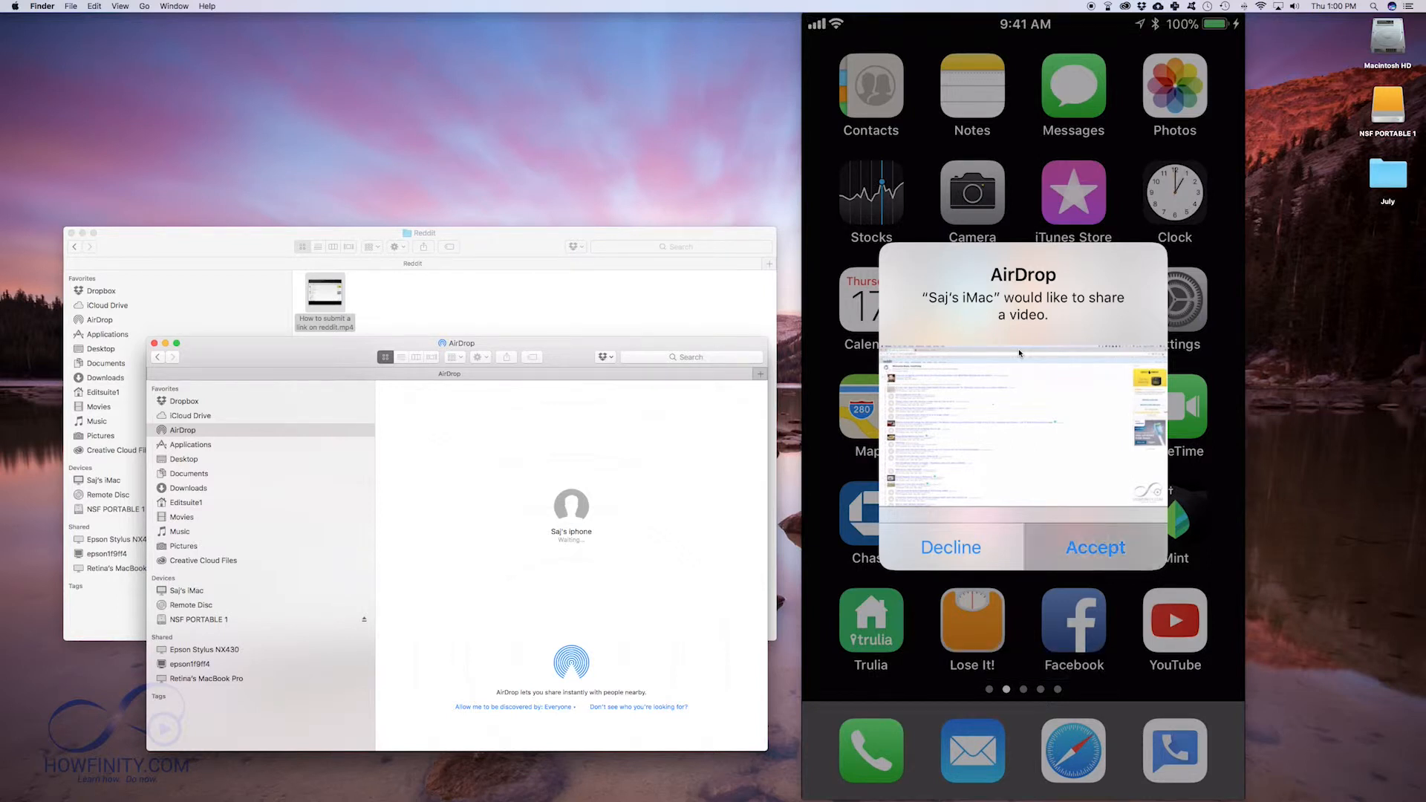
pyautogui.click(1095, 547)
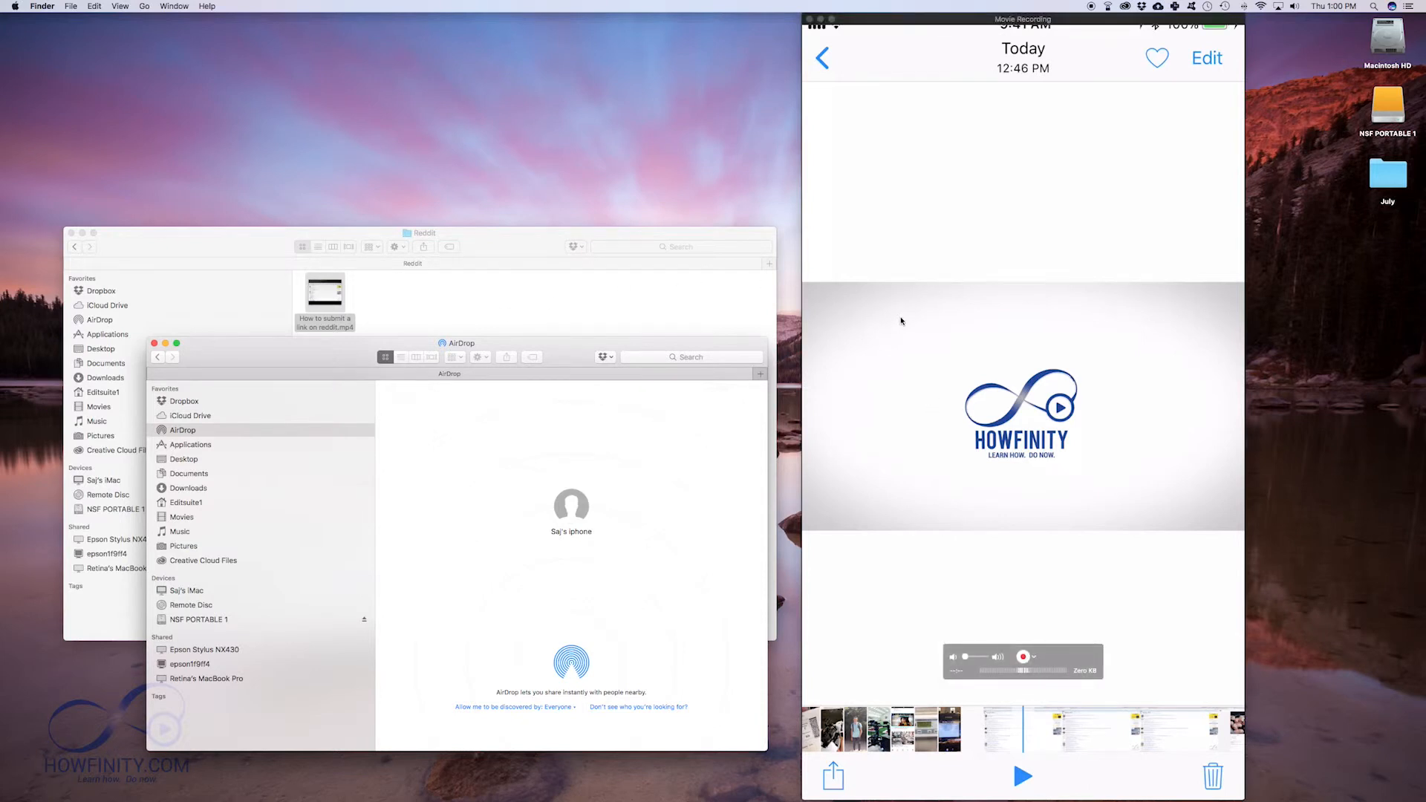
pyautogui.moveTo(989, 299)
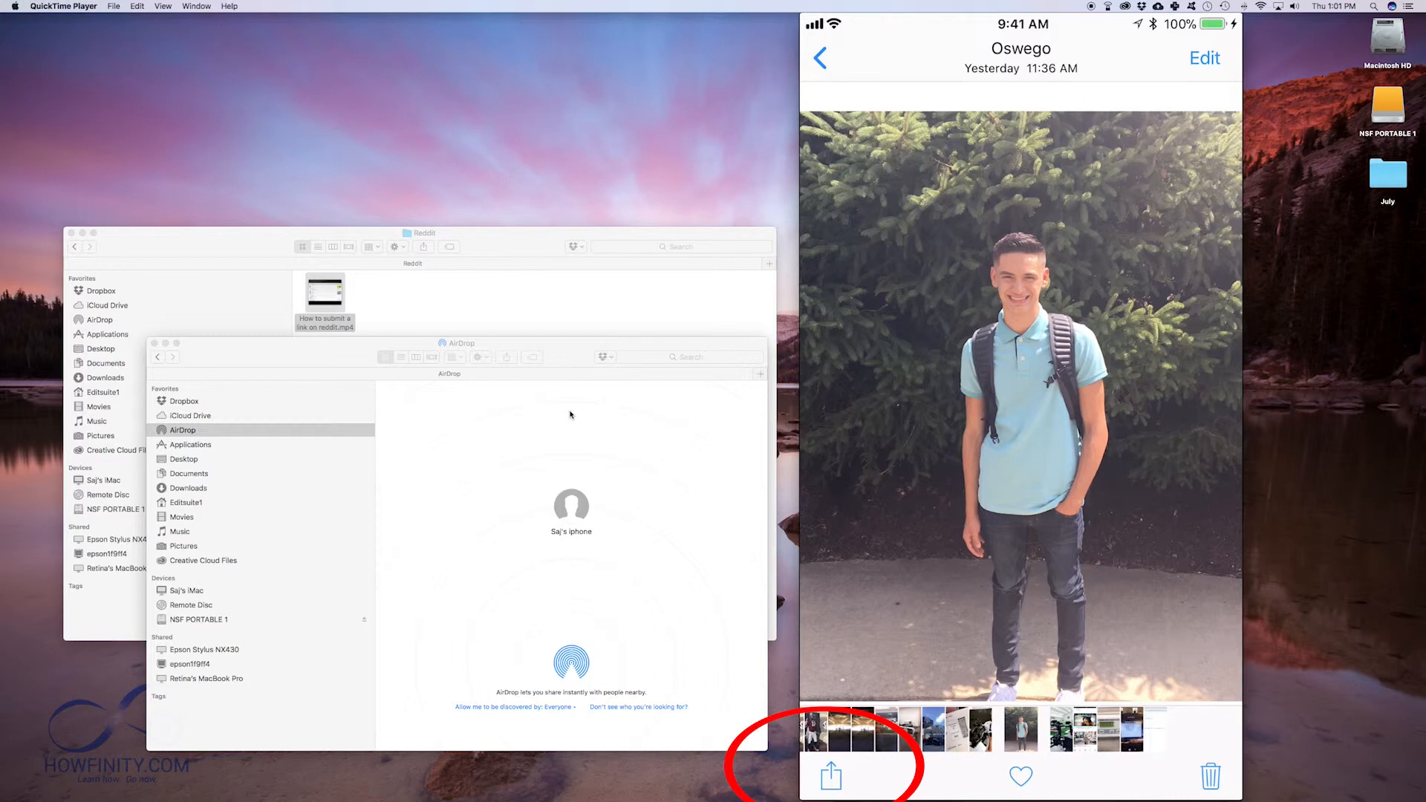
# - Open the Share sheet for the selected photo in the iPhone Photos app
pyautogui.click(828, 776)
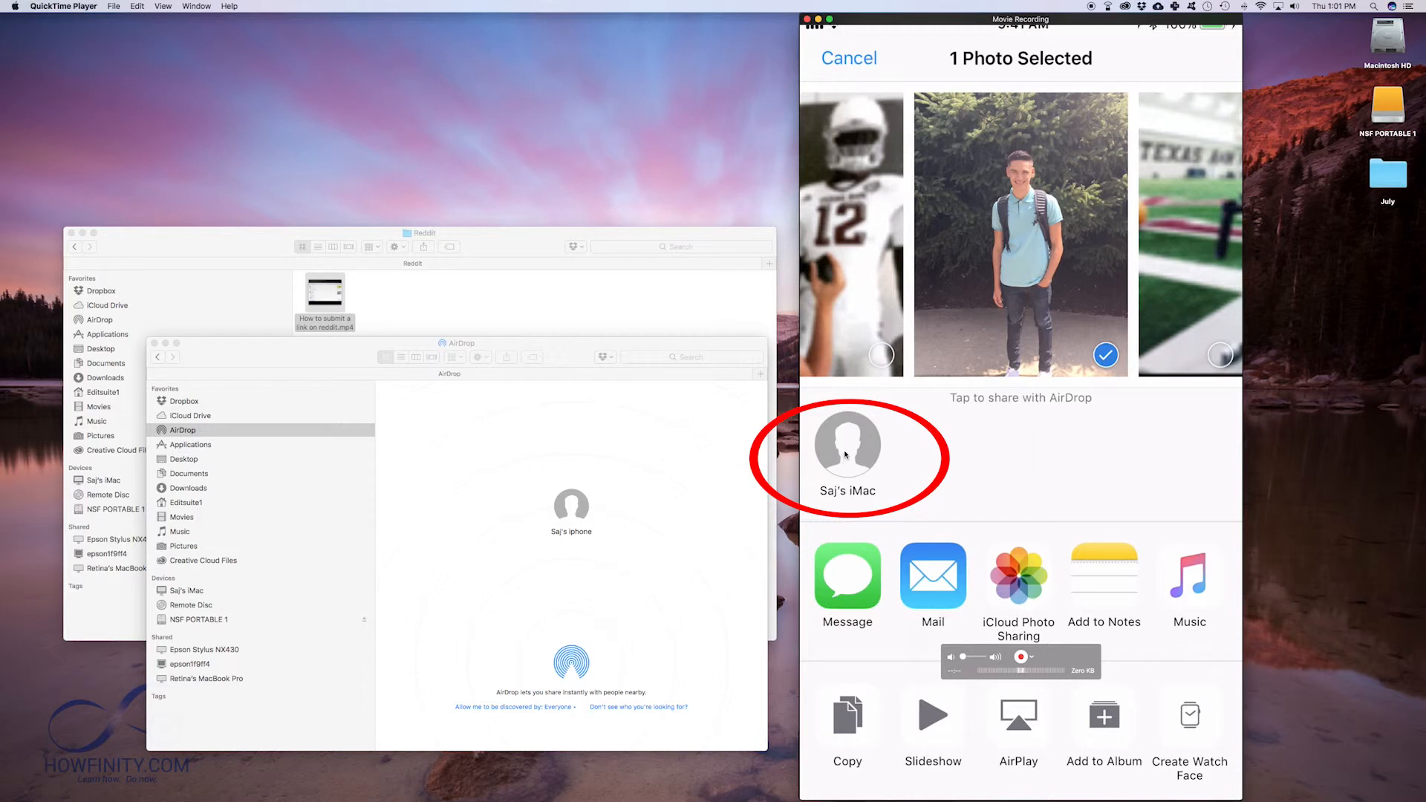
# - Send the photo to Saj's iMac, accept it on the Mac, and view Downloads
pyautogui.click(847, 446)
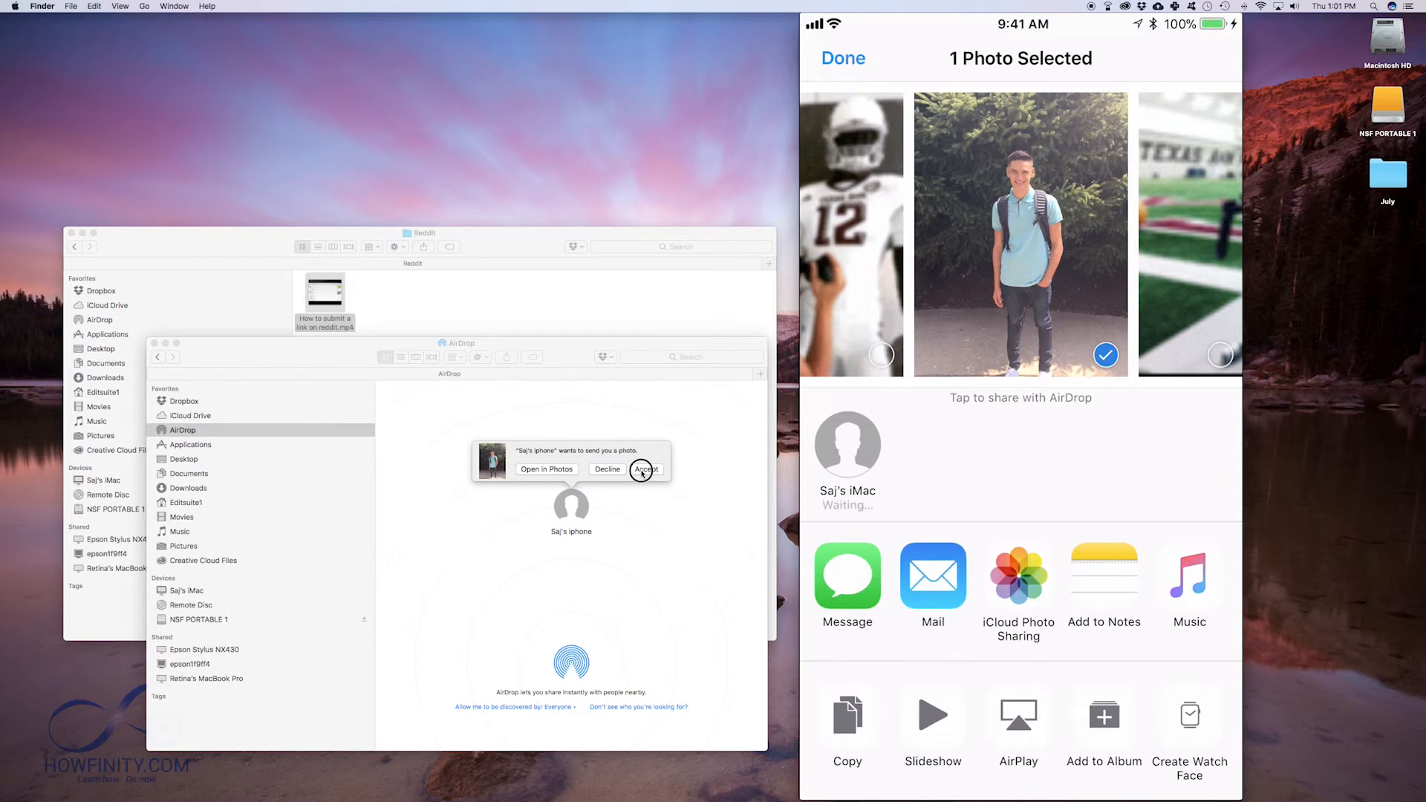
pyautogui.click(645, 470)
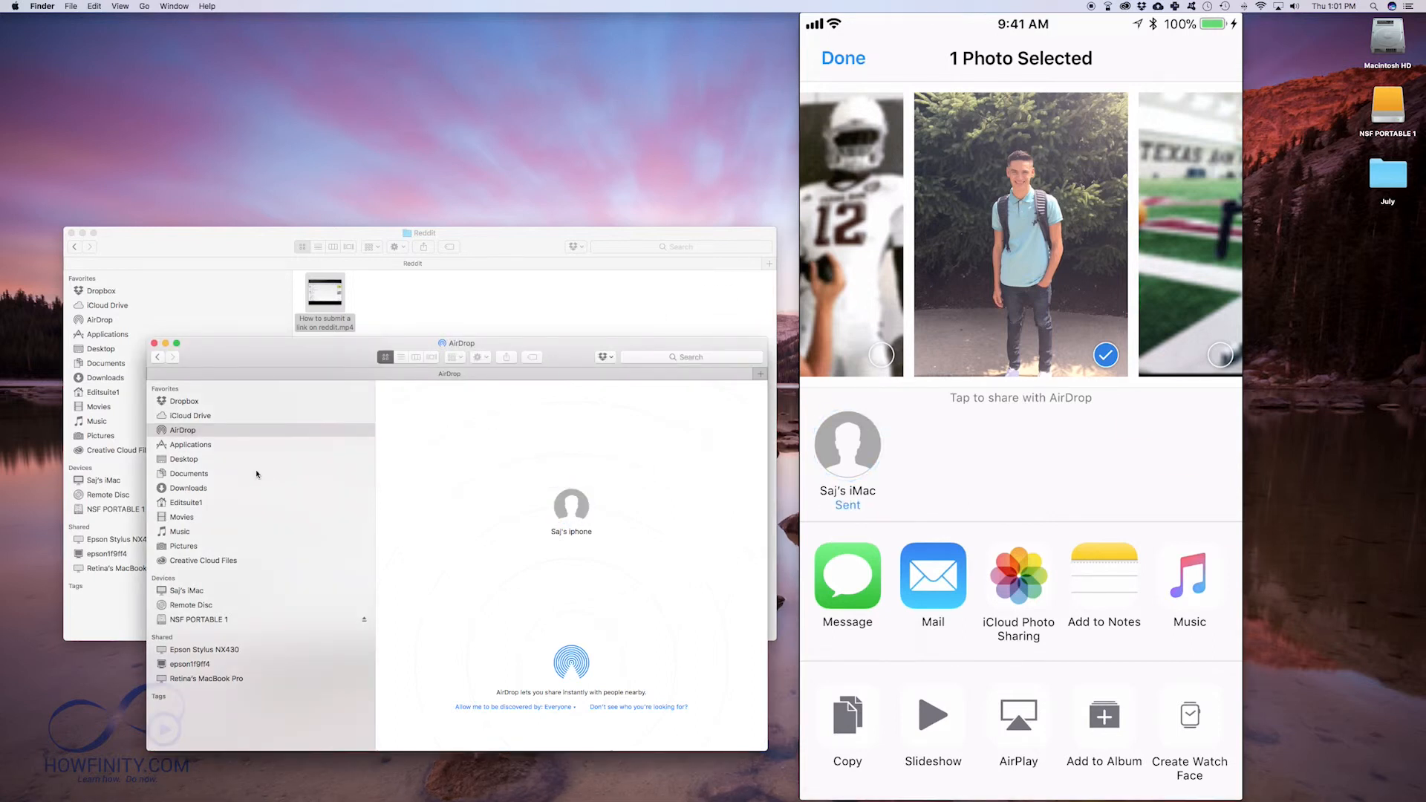
pyautogui.click(187, 487)
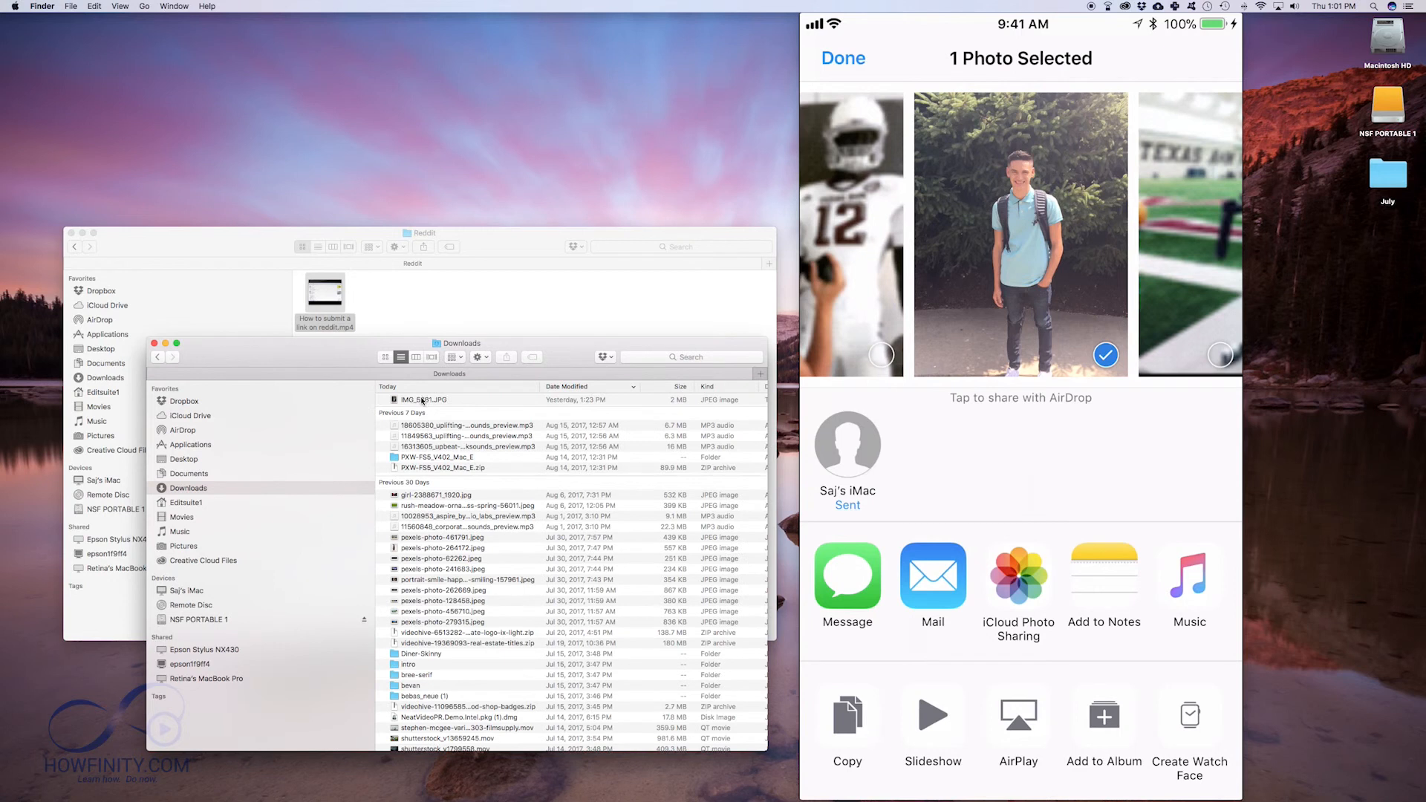